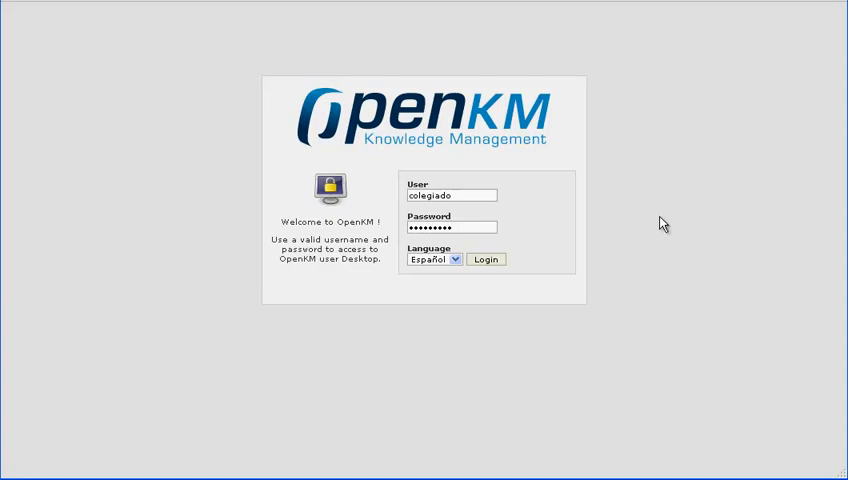
Log in to OpenKM with the colegiado member credentials.
{"action": "left_click", "coordinate": [485, 259]}
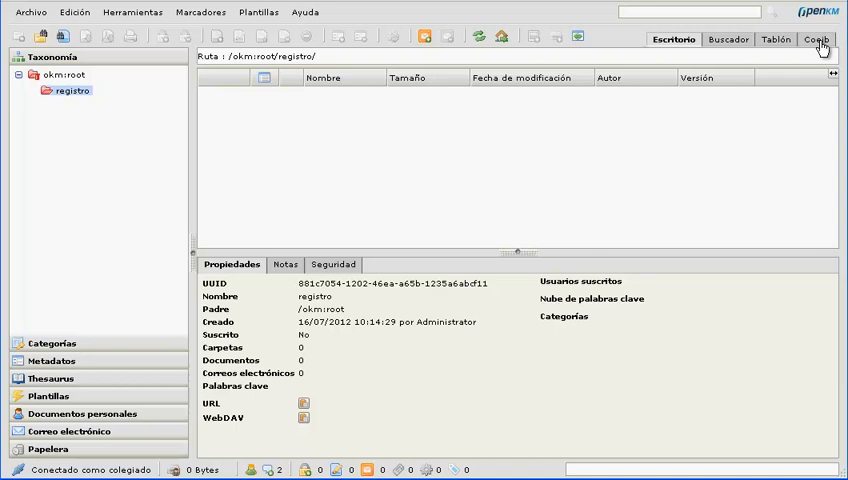
Check the registro/colegiado/pendiente folder is empty, then return to the COEIB extension page.
{"action": "left_click", "coordinate": [817, 39]}
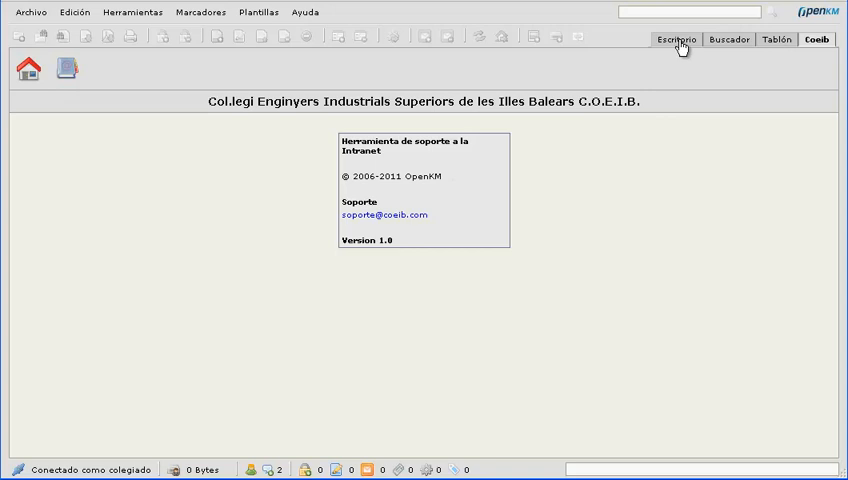
{"action": "left_click", "coordinate": [673, 39]}
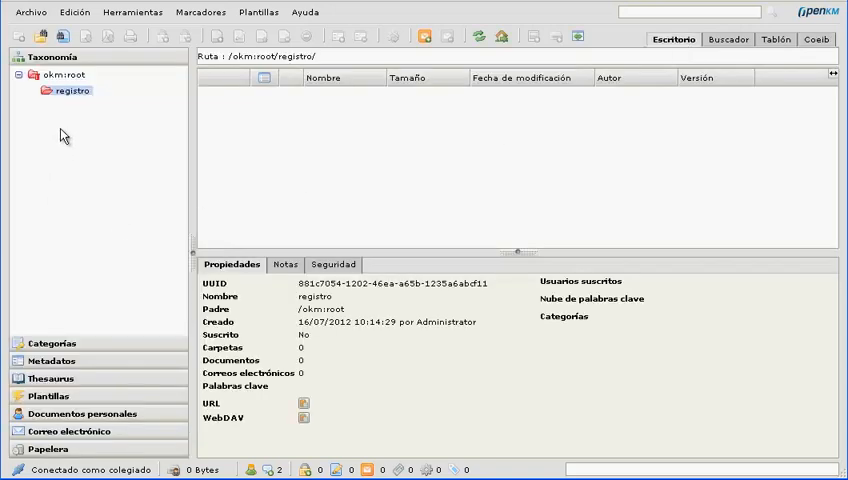
{"action": "left_click", "coordinate": [70, 91]}
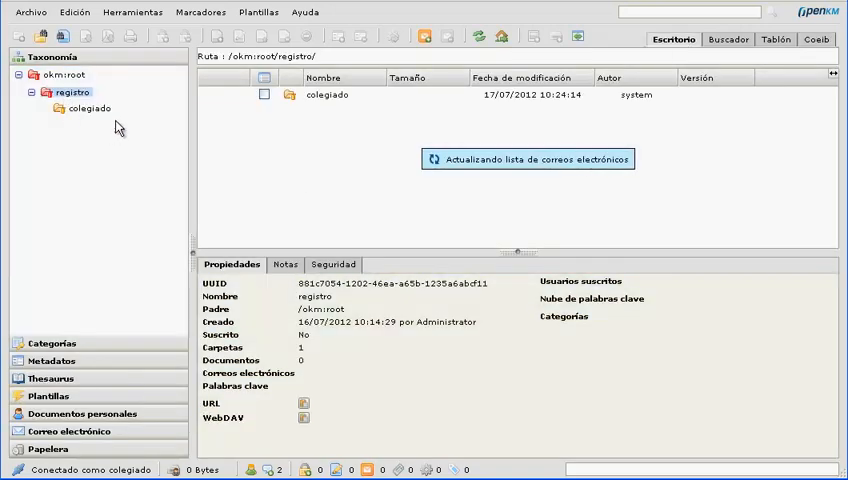
{"action": "left_click", "coordinate": [89, 107]}
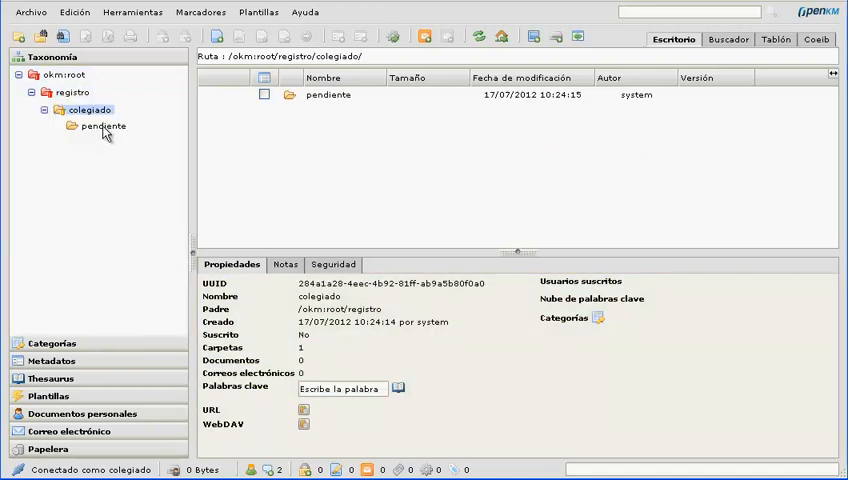
{"action": "left_click", "coordinate": [102, 125]}
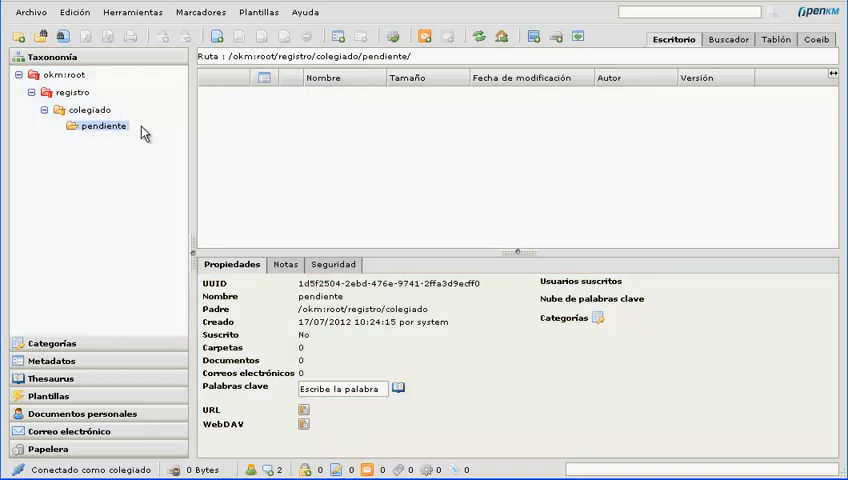
{"action": "left_click", "coordinate": [817, 39]}
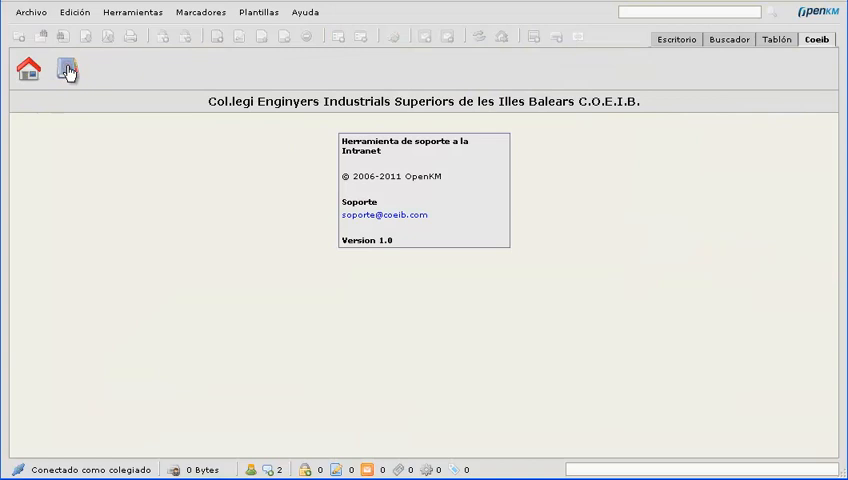
Submit doc1.pdf through the new registry entry form.
{"action": "left_click", "coordinate": [66, 69]}
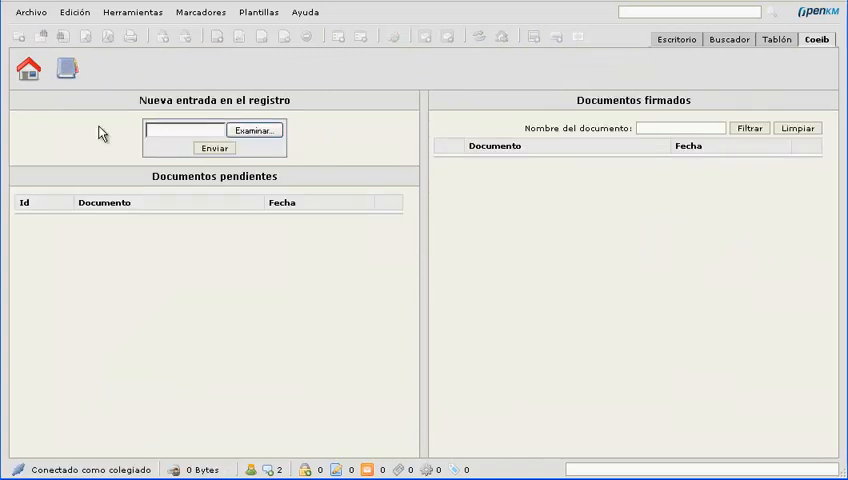
{"action": "mouse_move", "coordinate": [236, 88]}
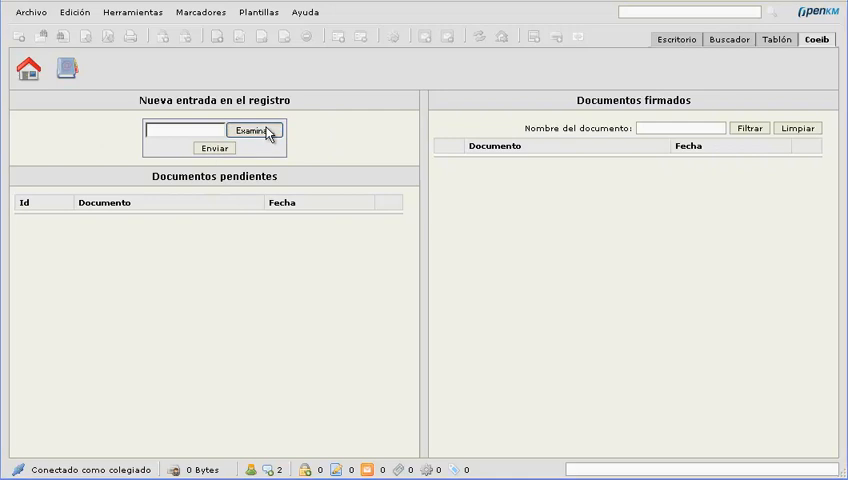
{"action": "left_click", "coordinate": [253, 130]}
{"action": "type", "text": "doc1.pdf"}
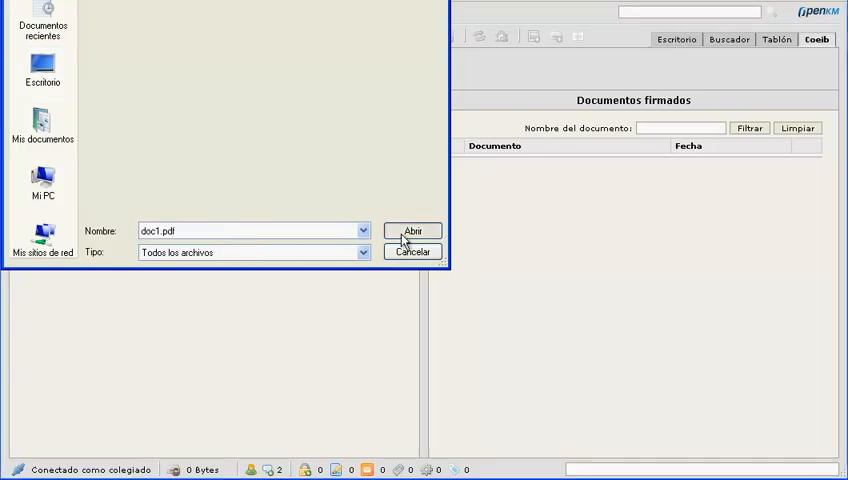
{"action": "left_click", "coordinate": [412, 230]}
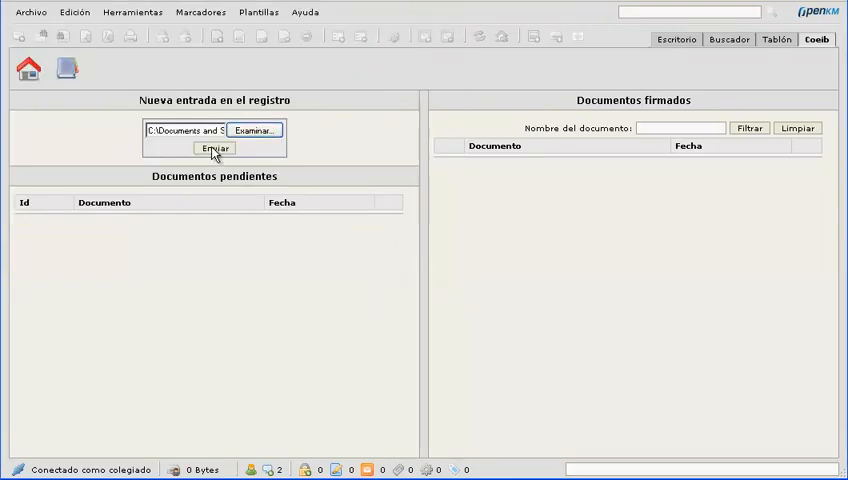
{"action": "left_click", "coordinate": [213, 148]}
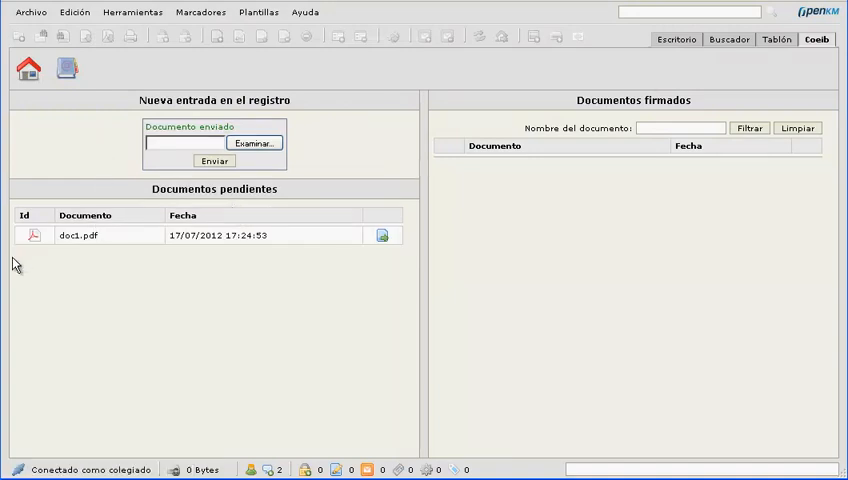
{"action": "mouse_move", "coordinate": [277, 247]}
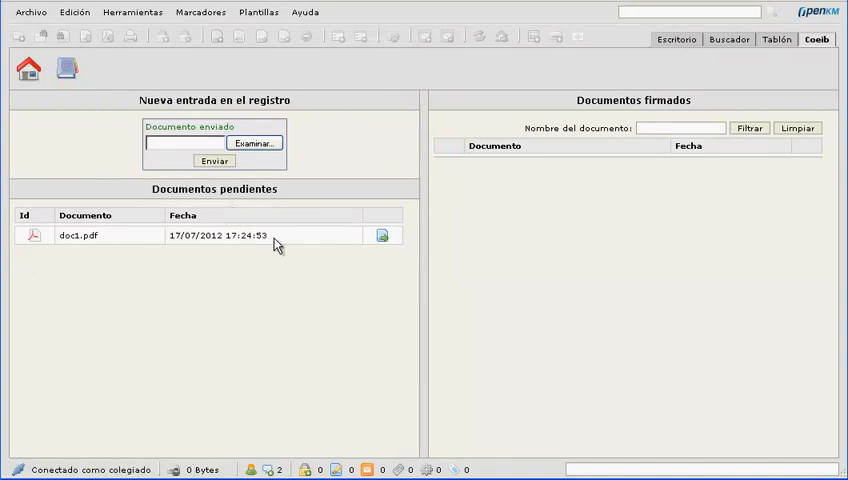
Verify doc1.pdf in pendiente: status Pendiente, number 28, read-only for colegiado.
{"action": "left_click", "coordinate": [673, 39]}
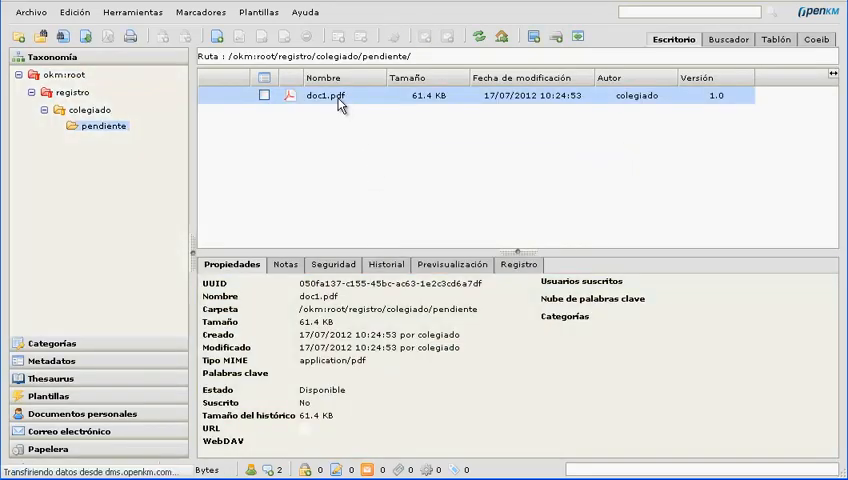
{"action": "left_click", "coordinate": [517, 264]}
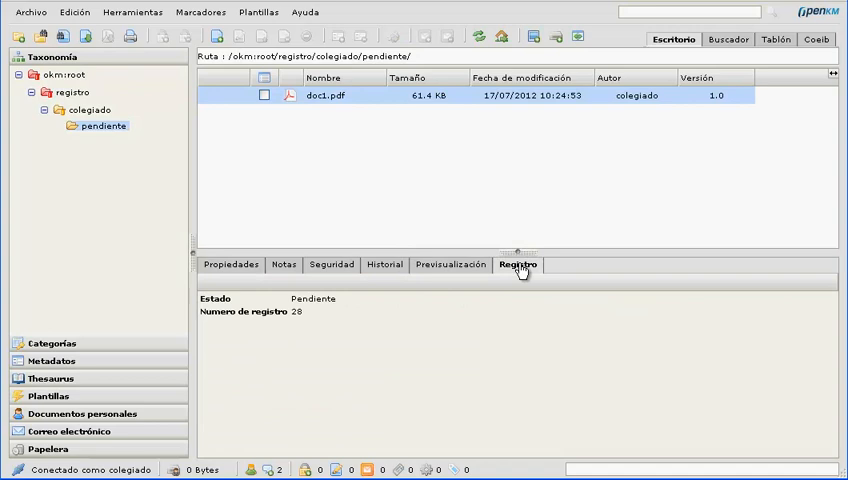
{"action": "mouse_move", "coordinate": [308, 313]}
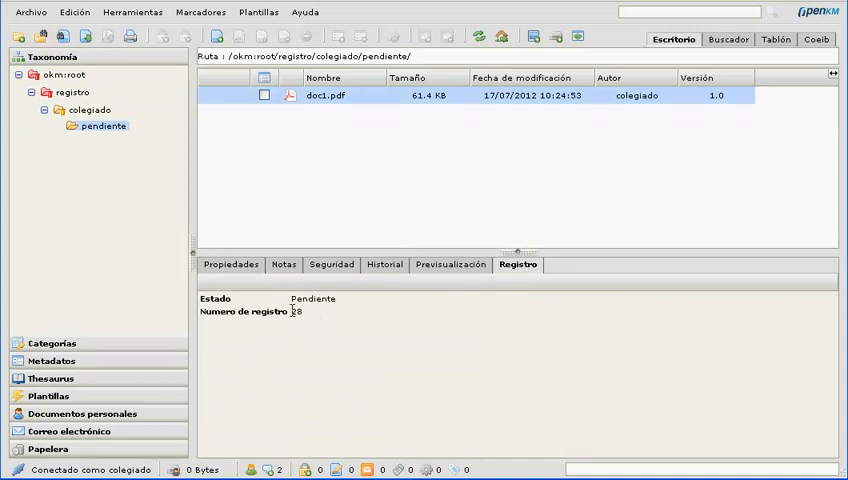
{"action": "left_click", "coordinate": [331, 264]}
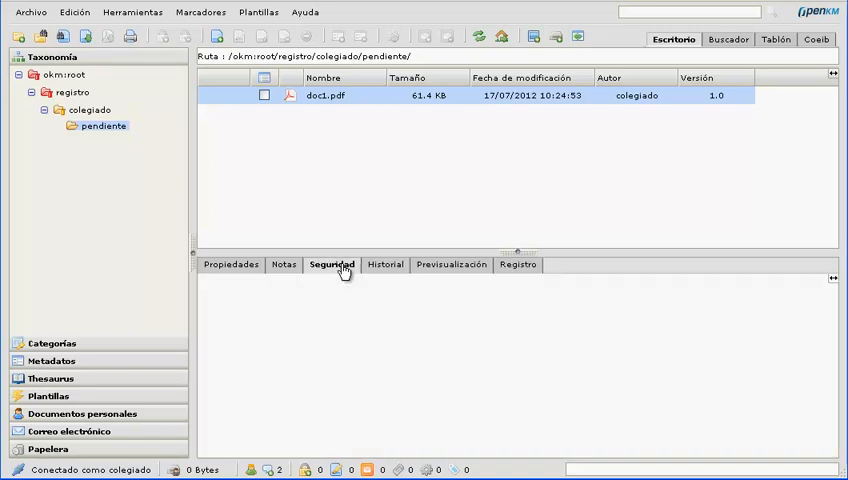
{"action": "left_click", "coordinate": [331, 264]}
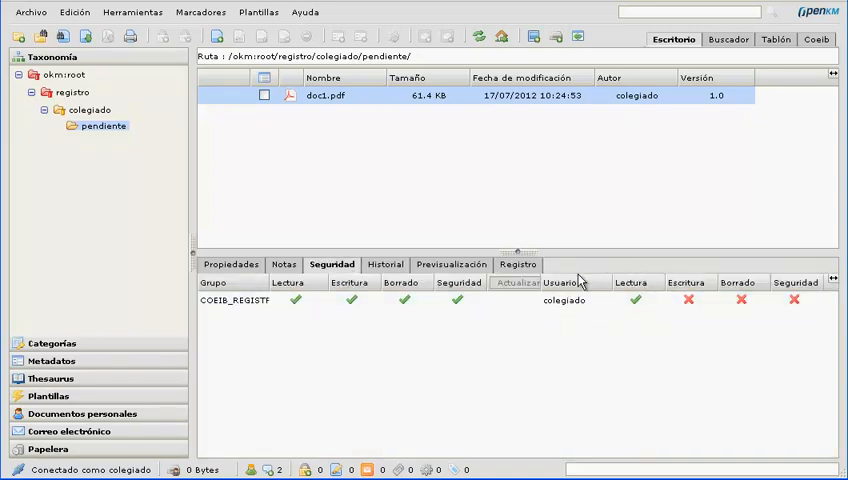
{"action": "mouse_move", "coordinate": [587, 322]}
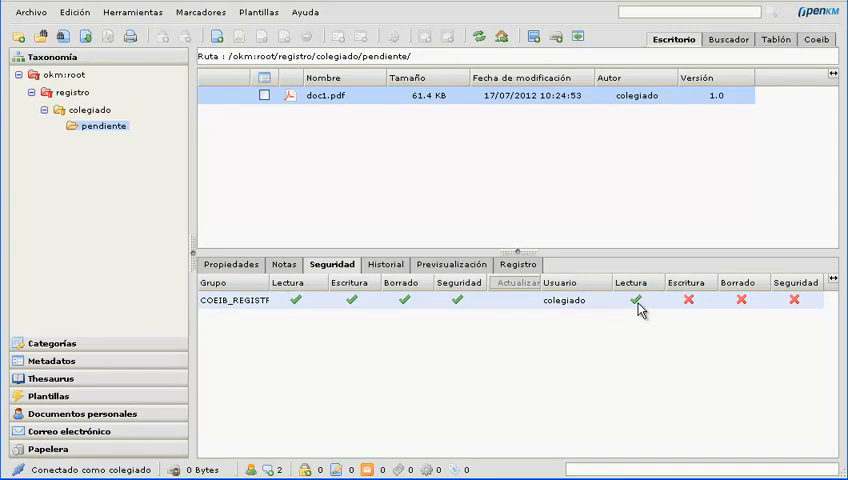
{"action": "left_click", "coordinate": [30, 12]}
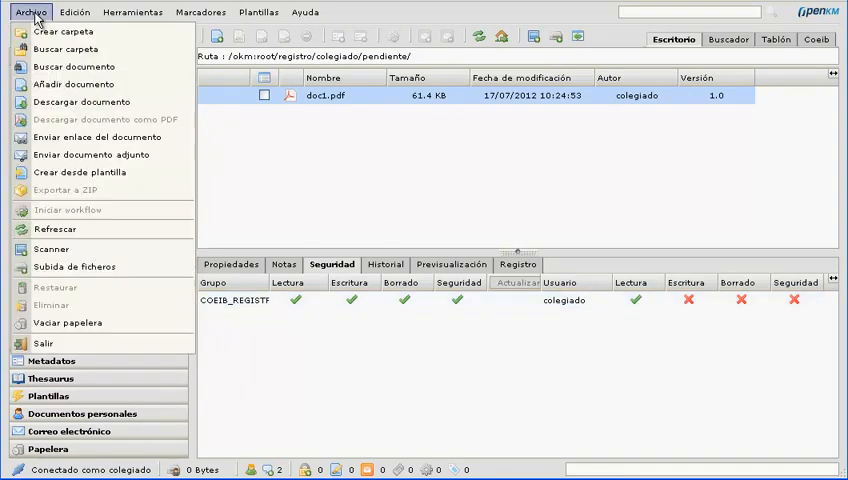
Log out of colegiado and log in as the registro user.
{"action": "left_click", "coordinate": [43, 343]}
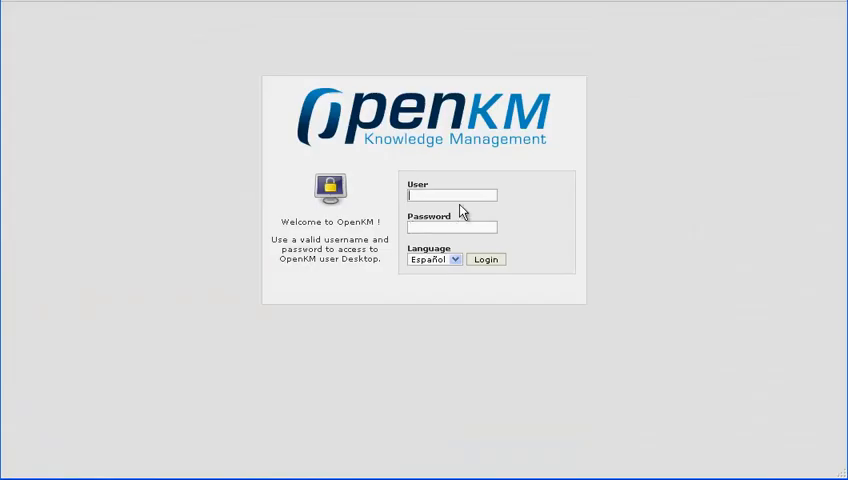
{"action": "type", "text": "registro"}
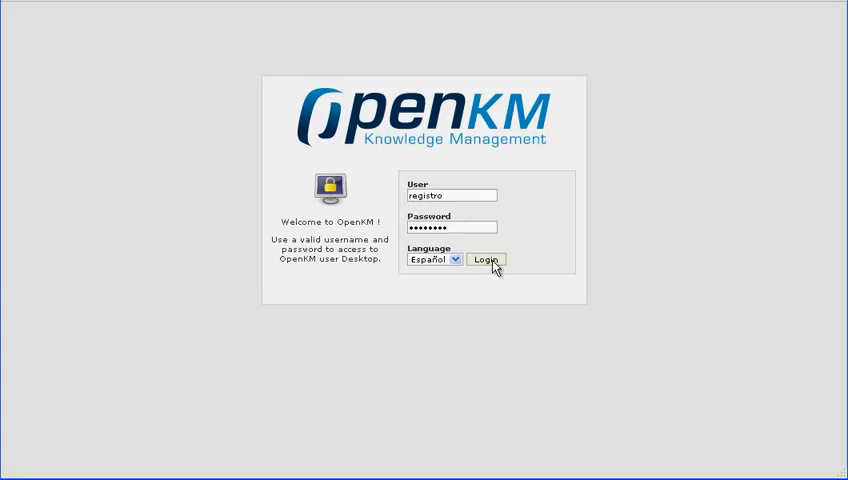
{"action": "left_click", "coordinate": [487, 260]}
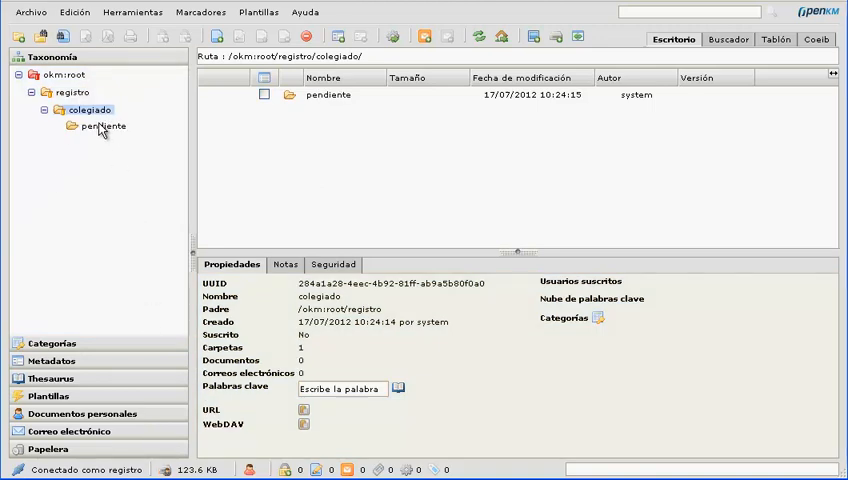
As registro, check doc1.pdf's Pendiente status, number 28, and preview, then show COEIB.
{"action": "left_click", "coordinate": [102, 125]}
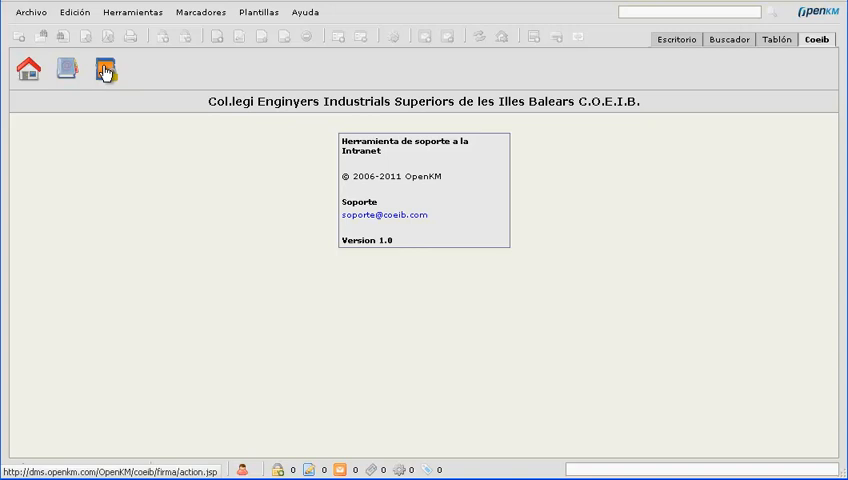
{"action": "left_click", "coordinate": [104, 69]}
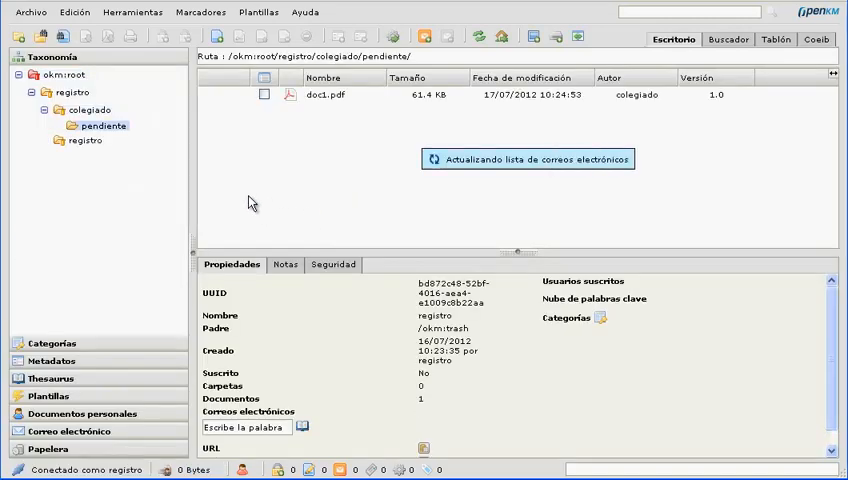
{"action": "left_click", "coordinate": [330, 95]}
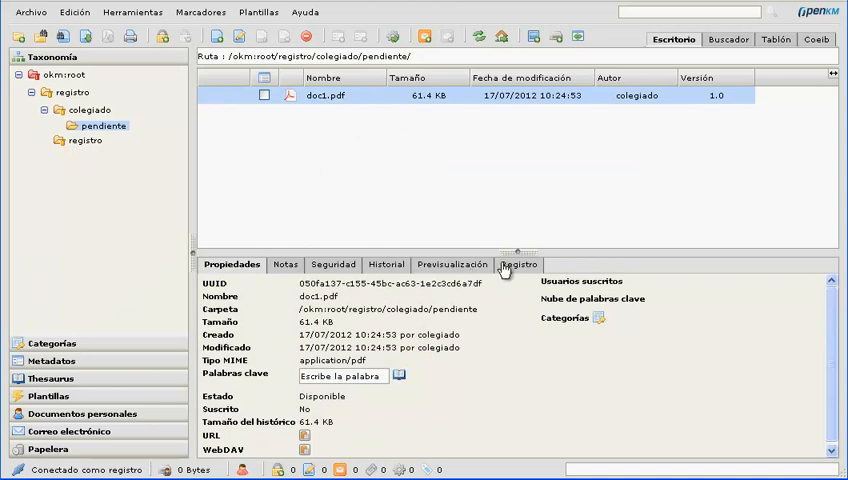
{"action": "left_click", "coordinate": [518, 264]}
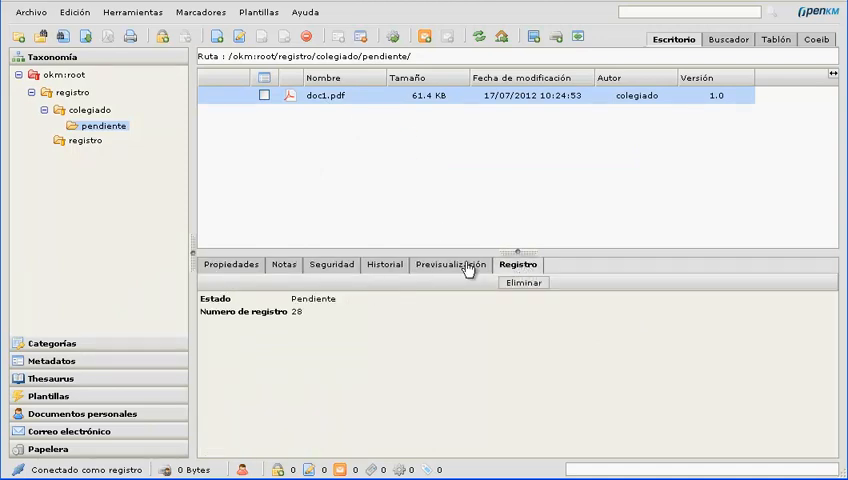
{"action": "left_click", "coordinate": [451, 264]}
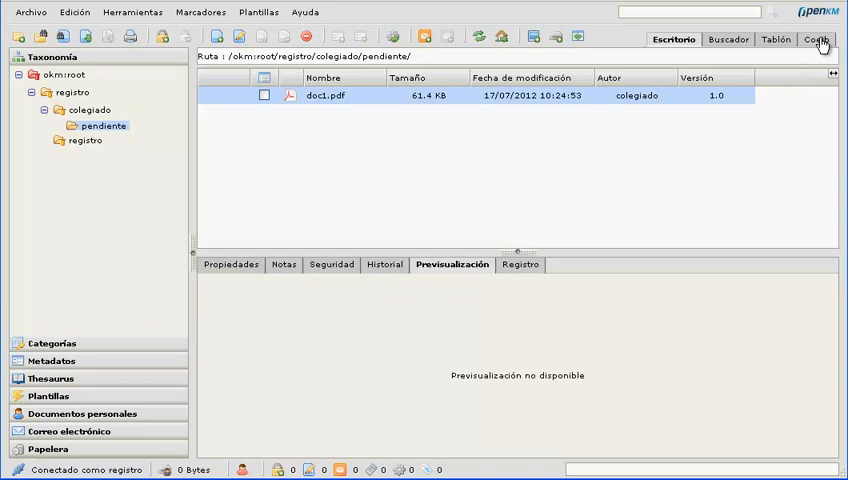
{"action": "left_click", "coordinate": [816, 39]}
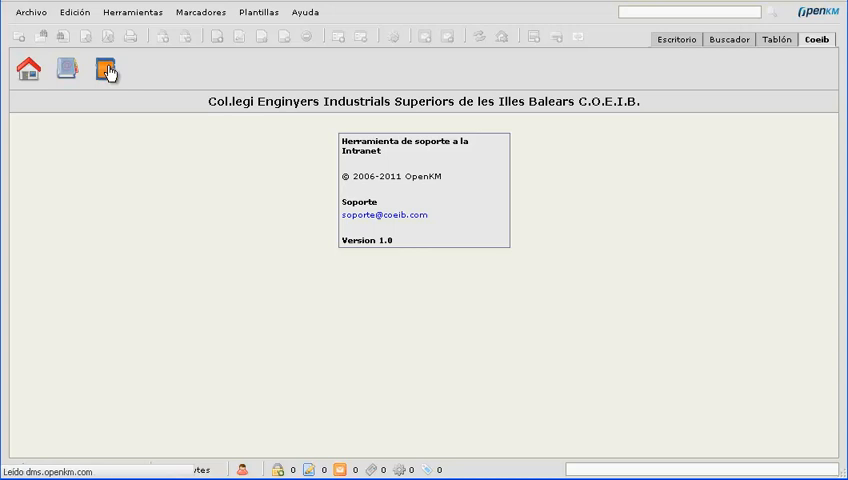
Sign doc1.pdf with the chosen certificate using the CryptoApplet signer.
{"action": "left_click", "coordinate": [106, 68]}
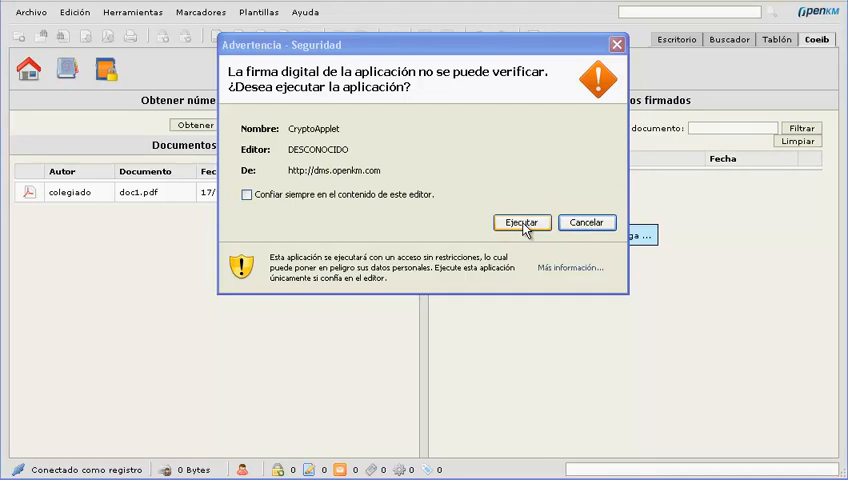
{"action": "left_click", "coordinate": [520, 222]}
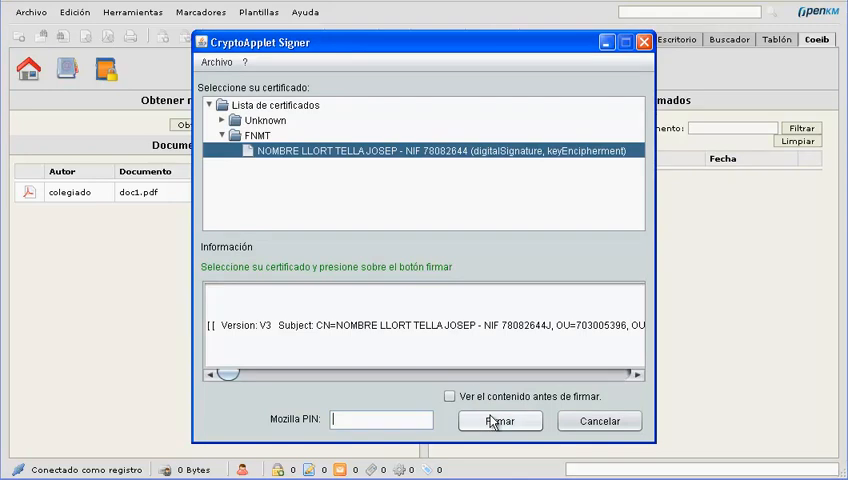
{"action": "left_click", "coordinate": [500, 420]}
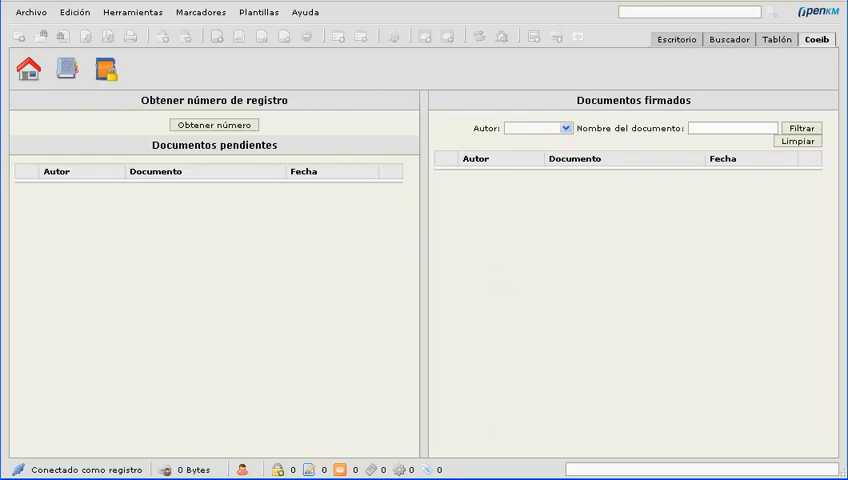
{"action": "mouse_move", "coordinate": [556, 144]}
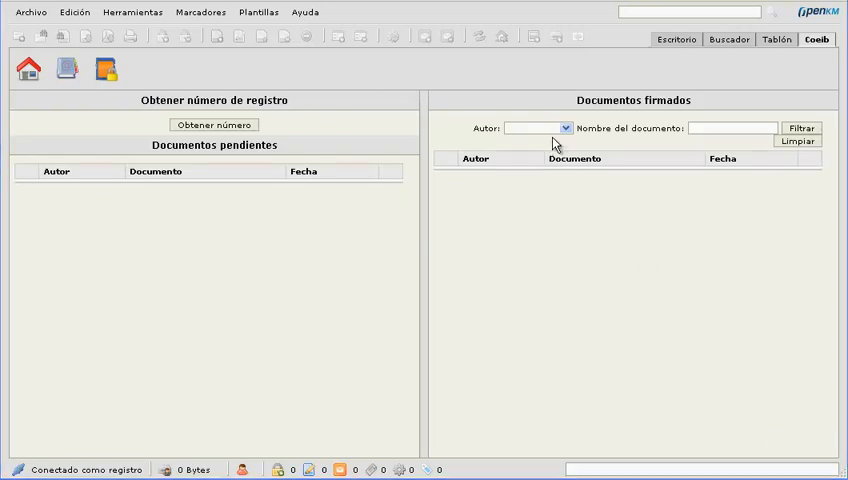
Filter signed documents by author colegiado to list doc1.pdf dated 17/07/2012 17:24:53.
{"action": "left_click", "coordinate": [563, 127]}
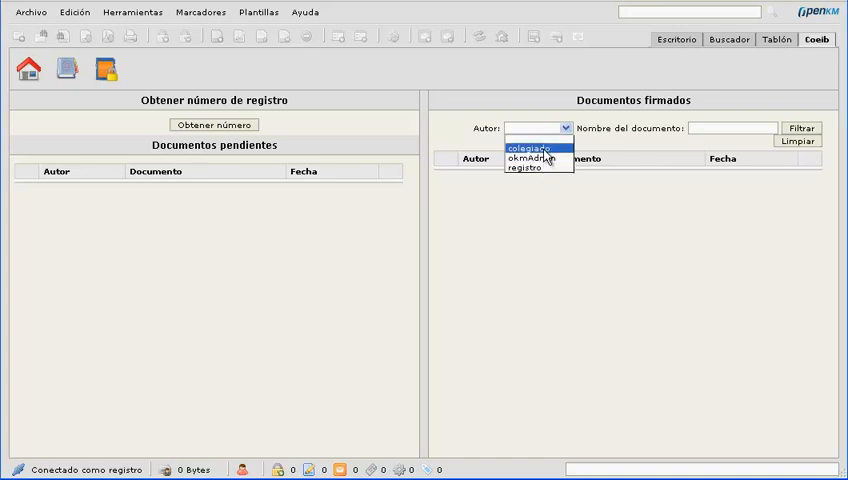
{"action": "left_click", "coordinate": [530, 147]}
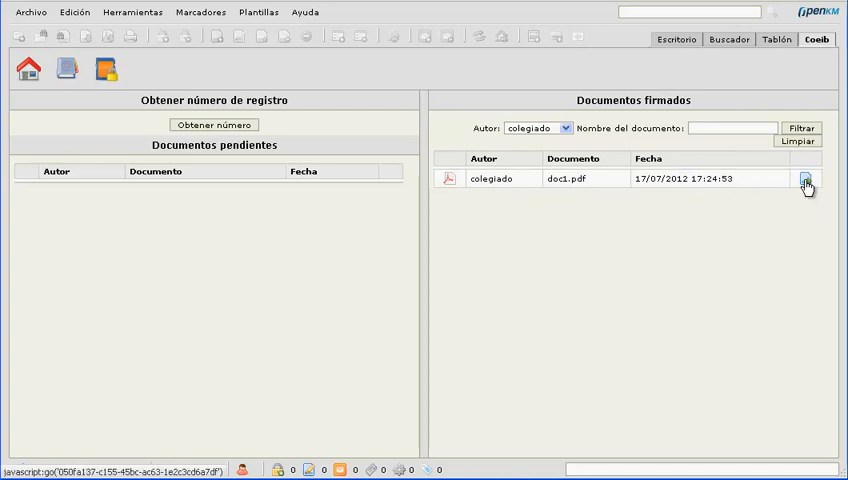
Confirm doc1.pdf in colegiado/2012 shows Firmado, number 30, and close the registro session.
{"action": "left_click", "coordinate": [806, 179]}
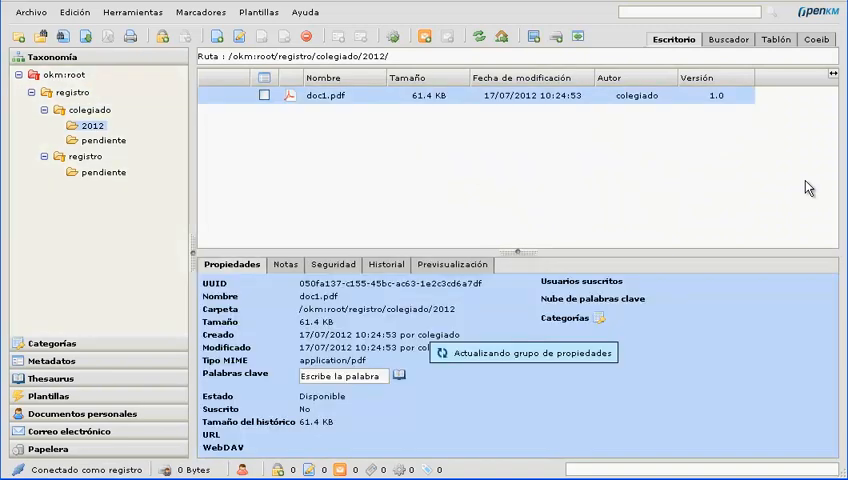
{"action": "left_click", "coordinate": [518, 264]}
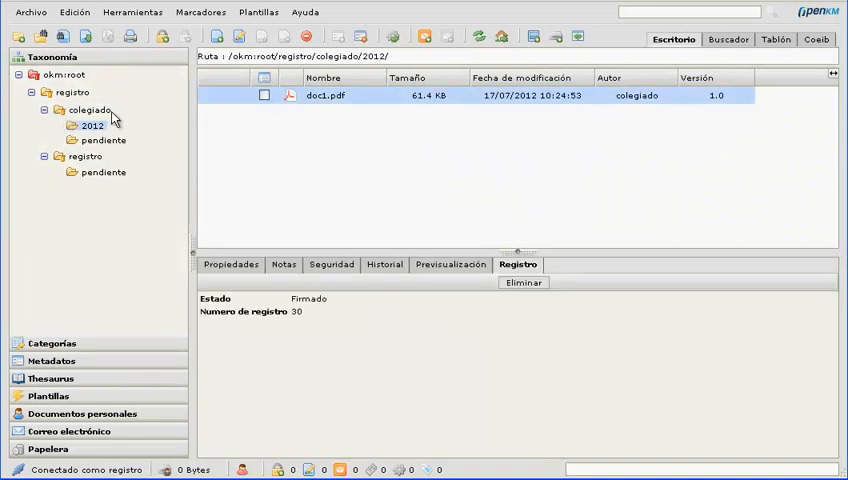
{"action": "mouse_move", "coordinate": [242, 109]}
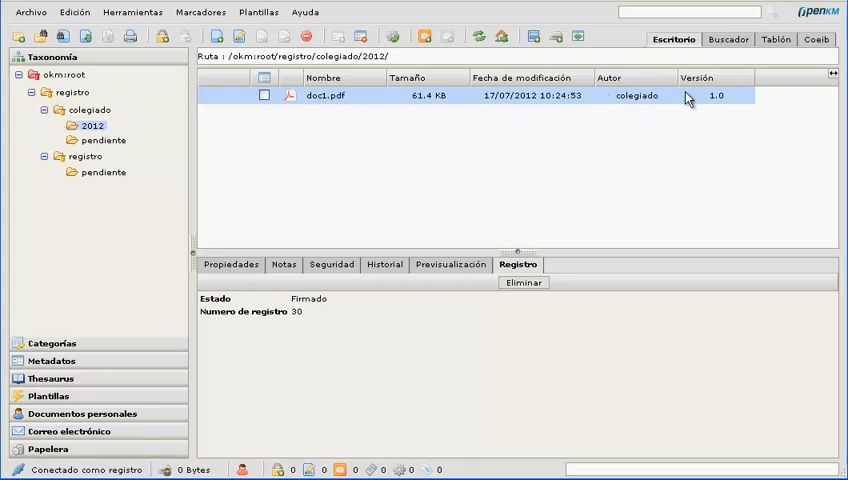
{"action": "mouse_move", "coordinate": [653, 90]}
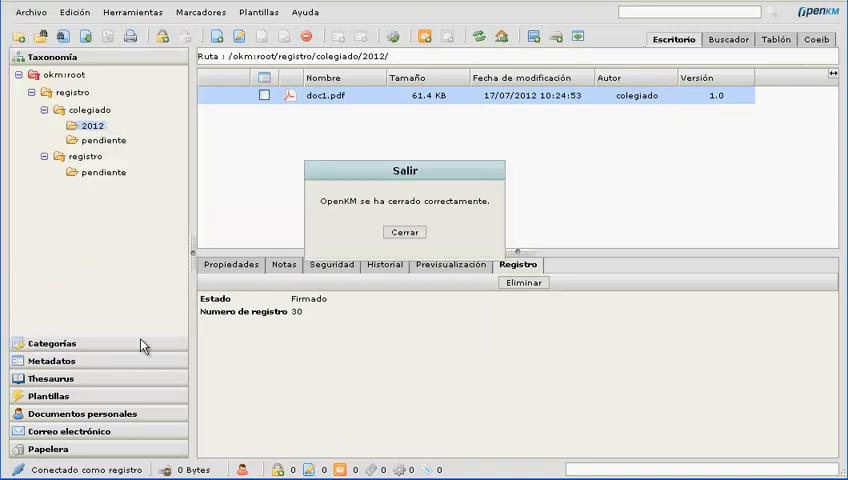
{"action": "left_click", "coordinate": [404, 231]}
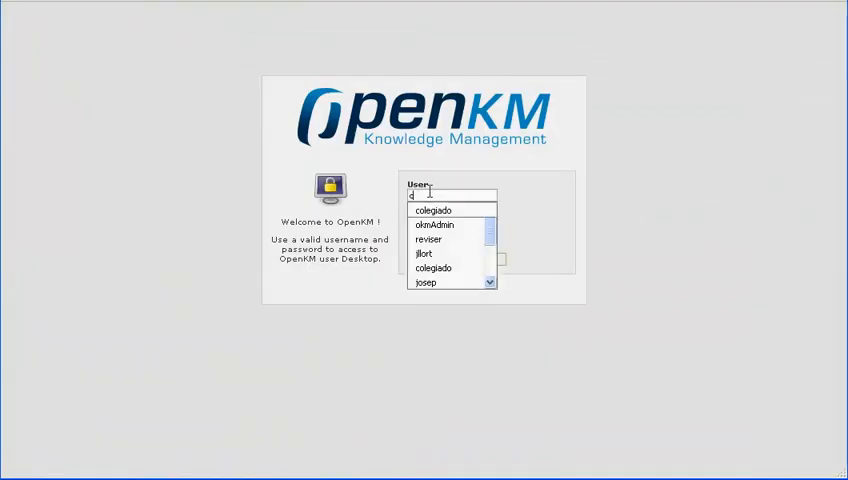
Log back in to OpenKM choosing colegiado as the user.
{"action": "left_click", "coordinate": [434, 210]}
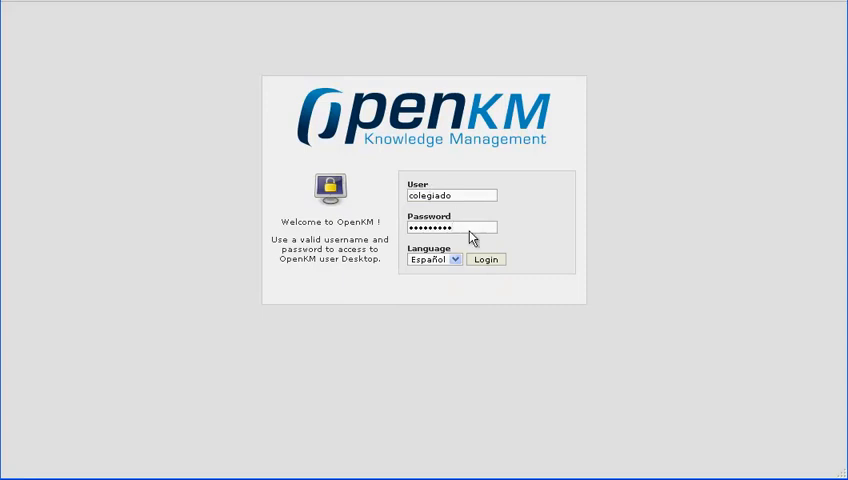
{"action": "left_click", "coordinate": [486, 259]}
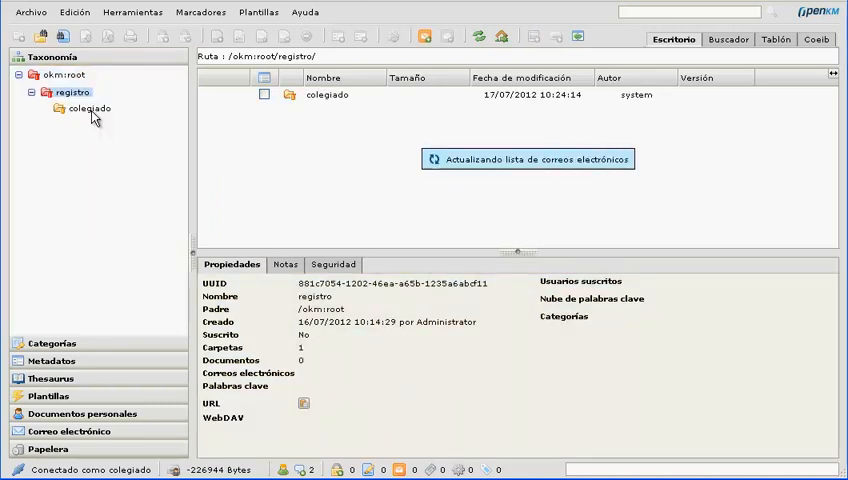
Confirm doc1.pdf in colegiado/2012 shows Firmado with registry number 31, then view the Coeib extension.
{"action": "left_click", "coordinate": [88, 108]}
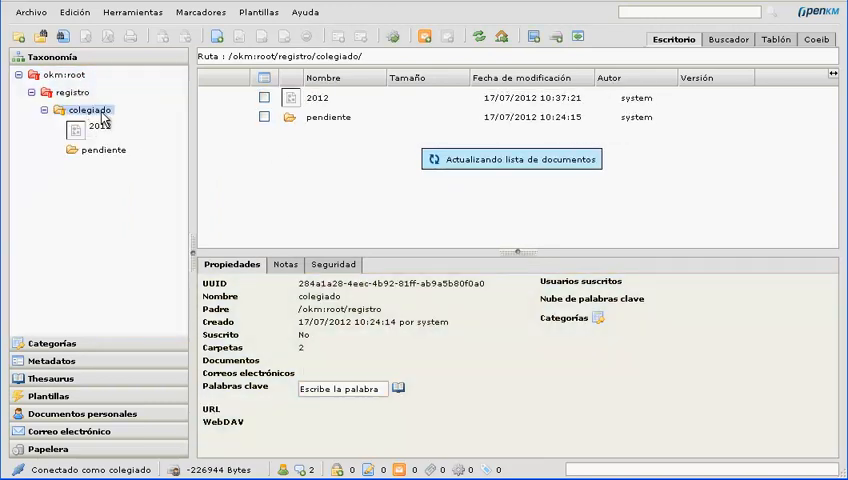
{"action": "left_click", "coordinate": [92, 125]}
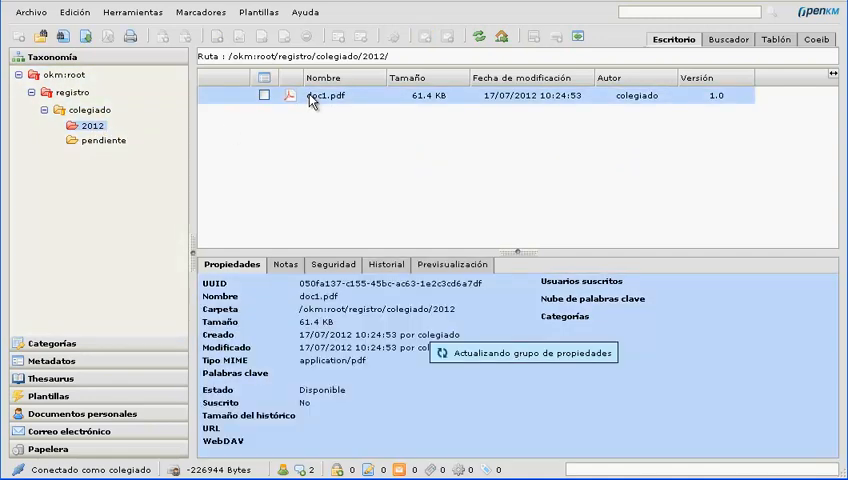
{"action": "left_click", "coordinate": [332, 264]}
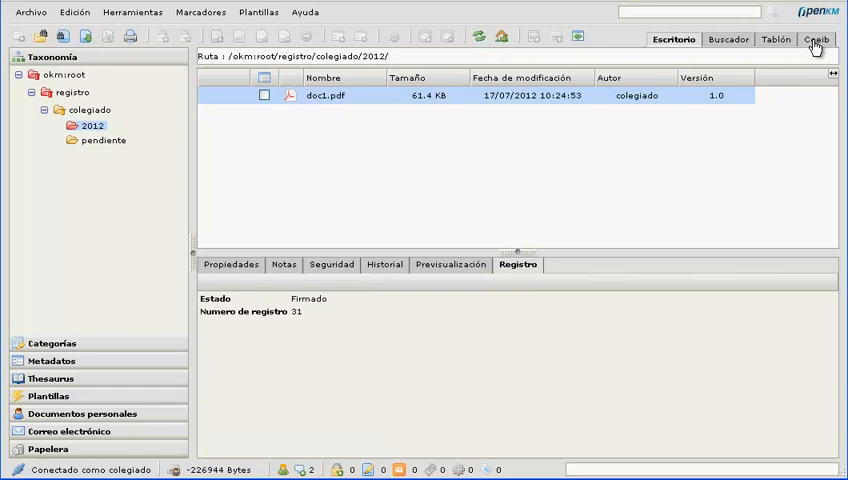
{"action": "left_click", "coordinate": [816, 39]}
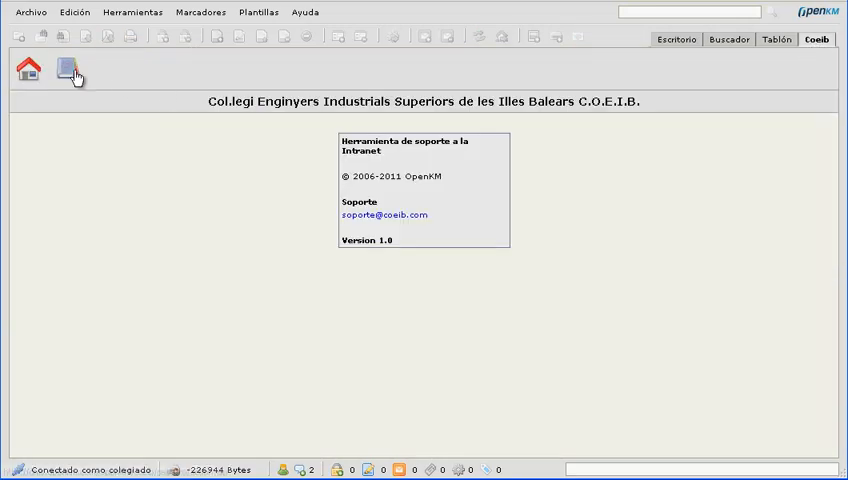
Review colegiado's registry: no pending documents, doc1.pdf signed on 17/07/2012 17:24:53.
{"action": "left_click", "coordinate": [66, 68]}
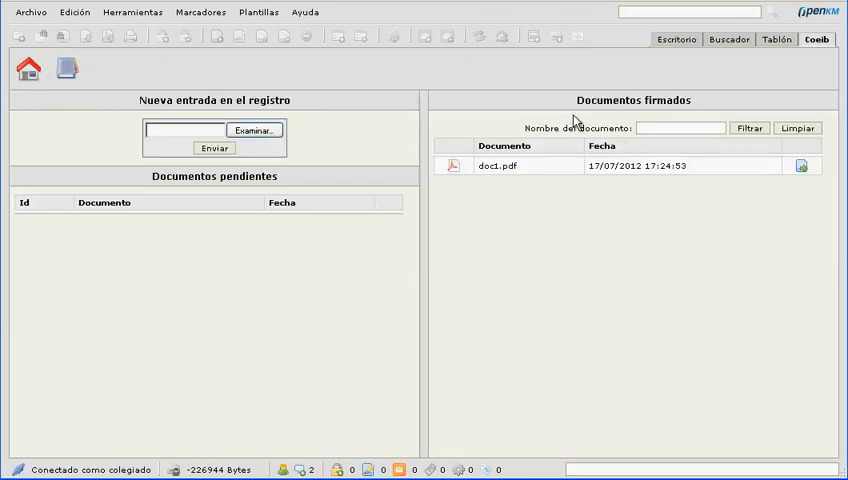
{"action": "mouse_move", "coordinate": [740, 212]}
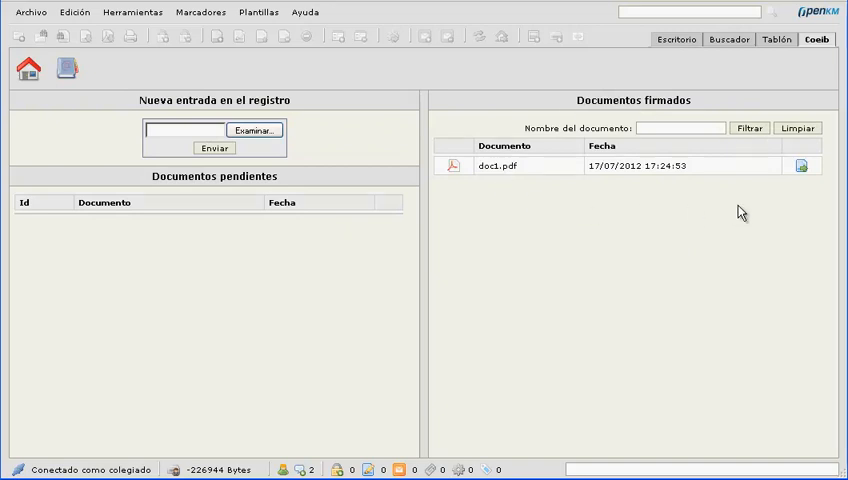
{"action": "mouse_move", "coordinate": [610, 190]}
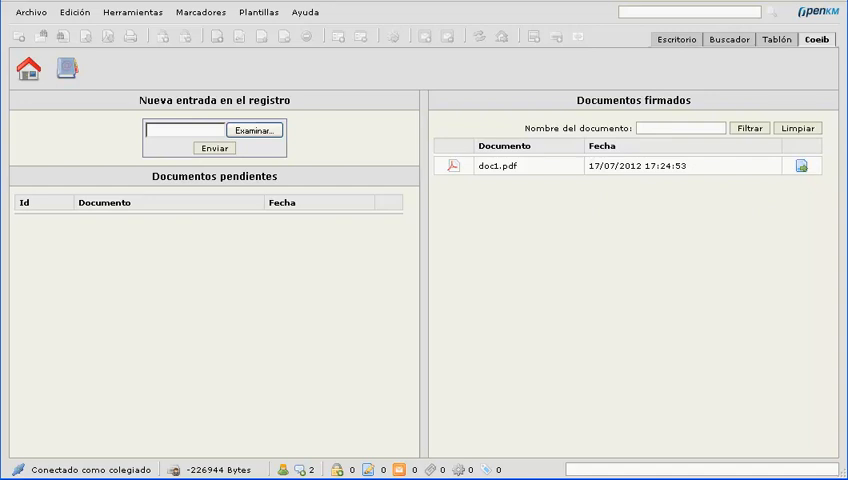
{"action": "left_click", "coordinate": [30, 12]}
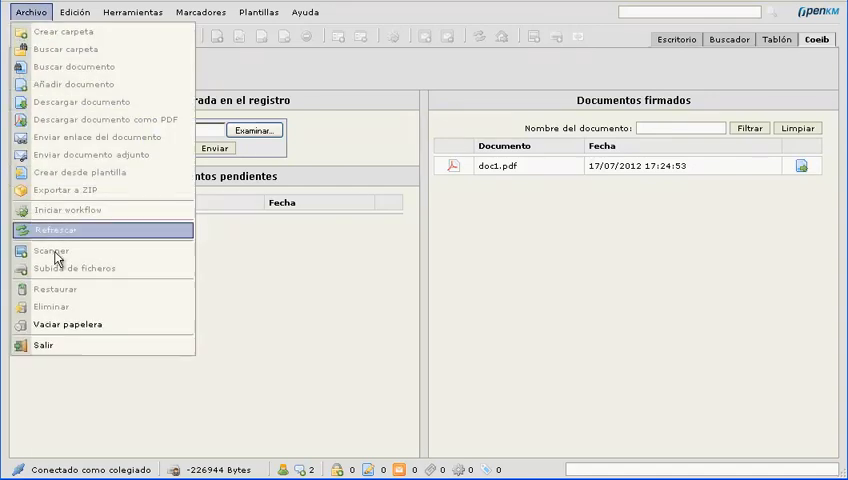